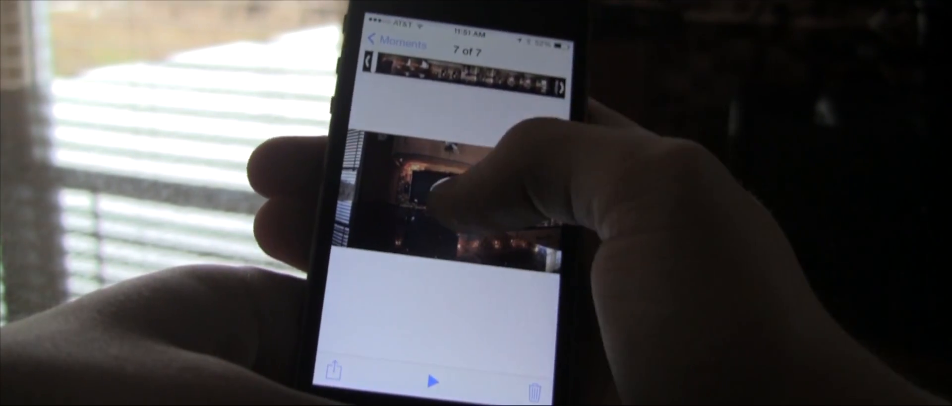
# Bring up the share sheet for the saved panoramic video with Instagram, Facebook and Mail options
pyautogui.click(333, 369)
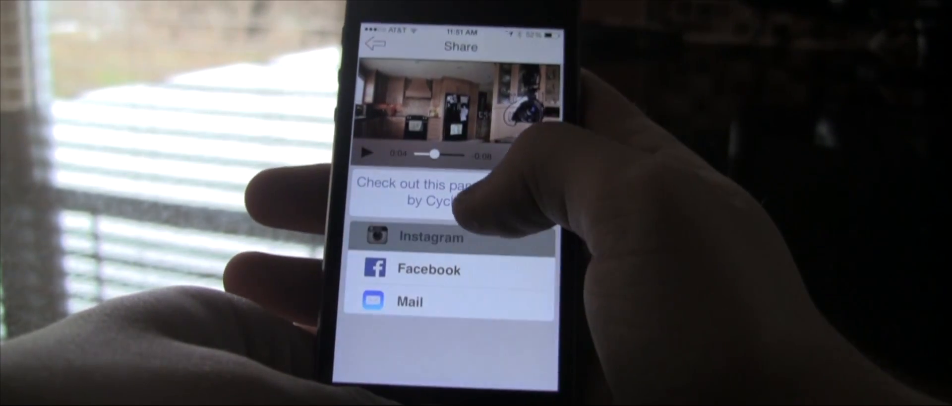
# Send the panoramic kitchen video to Instagram from the share sheet
pyautogui.click(431, 237)
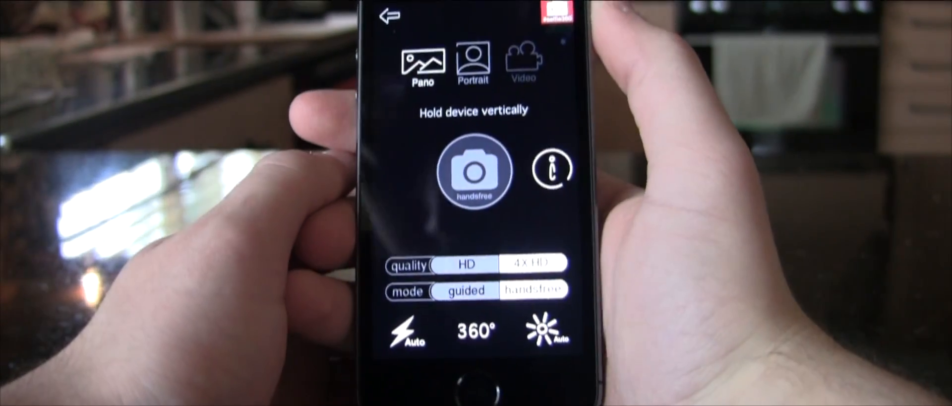
# Switch Cycloramic from Pano to Video mode for a 360° kitchen recording
pyautogui.click(521, 61)
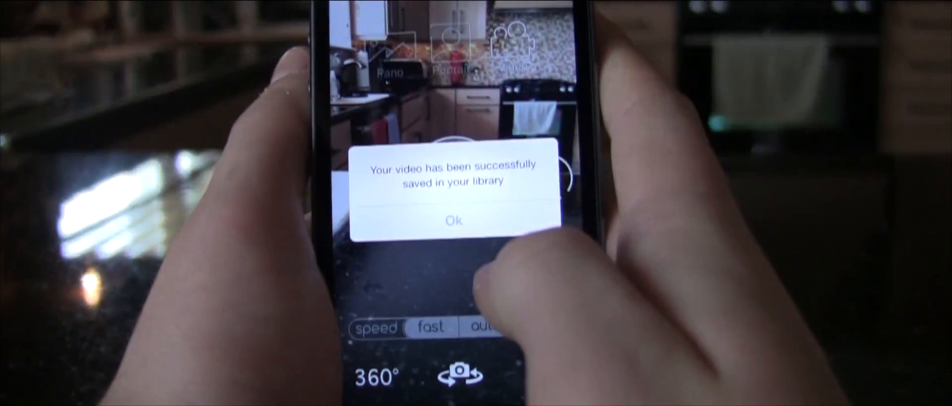
# Dismiss the 'video successfully saved in your library' confirmation with Ok
pyautogui.click(453, 220)
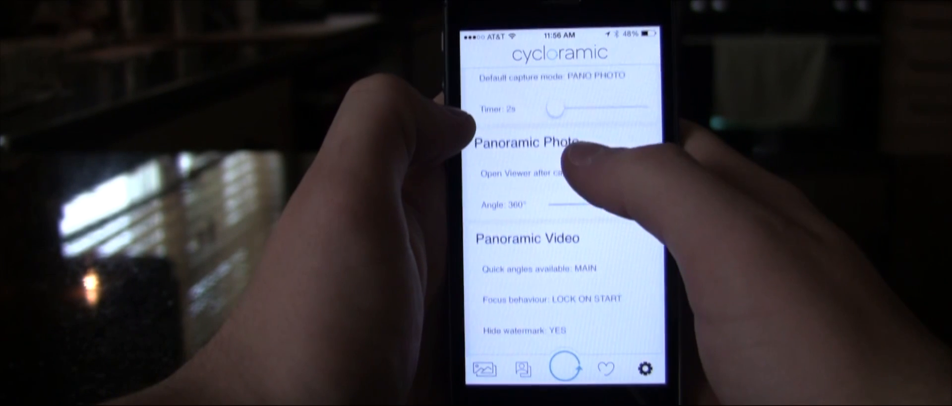
# Go to the heart tab's Spread the Love page and scroll through its social links
pyautogui.click(604, 372)
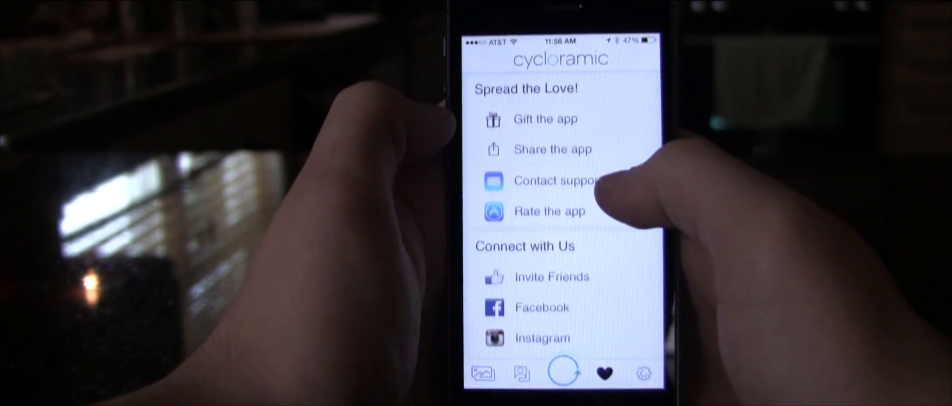
pyautogui.scroll(-3)
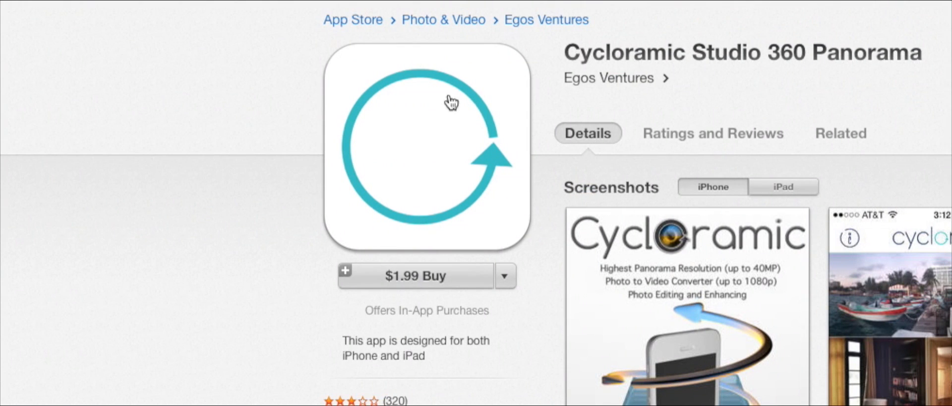
pyautogui.moveTo(452, 292)
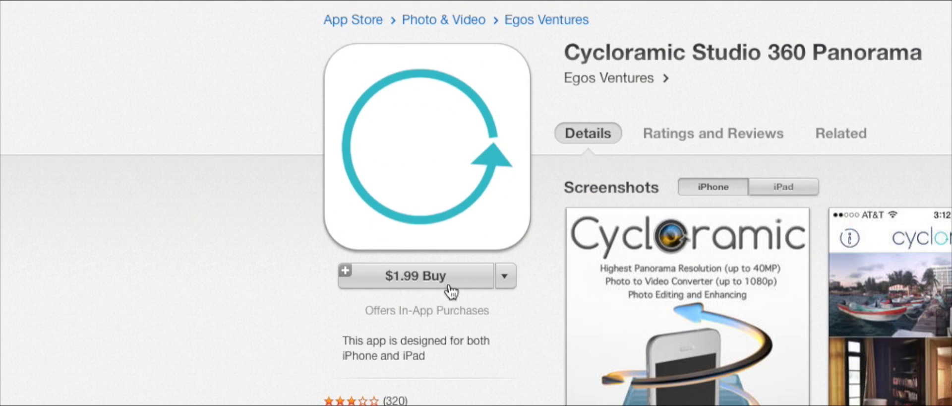
pyautogui.moveTo(447, 292)
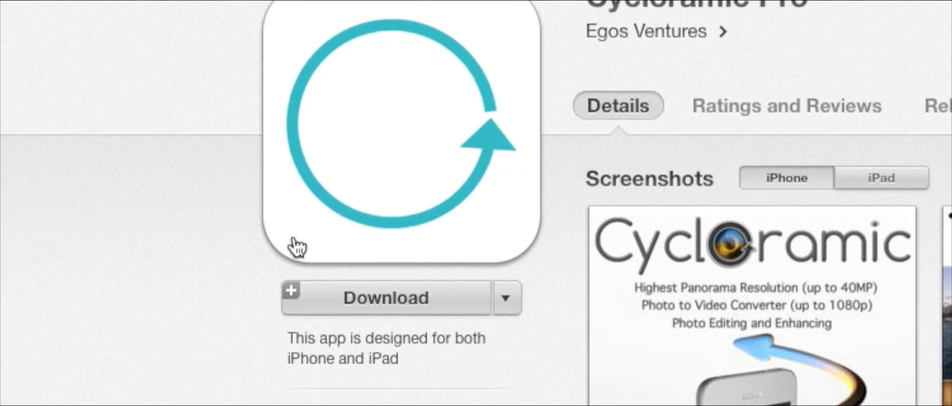
# Scroll the free Cycloramic Pro App Store listing down to its limited-time discount description
pyautogui.scroll(-3)
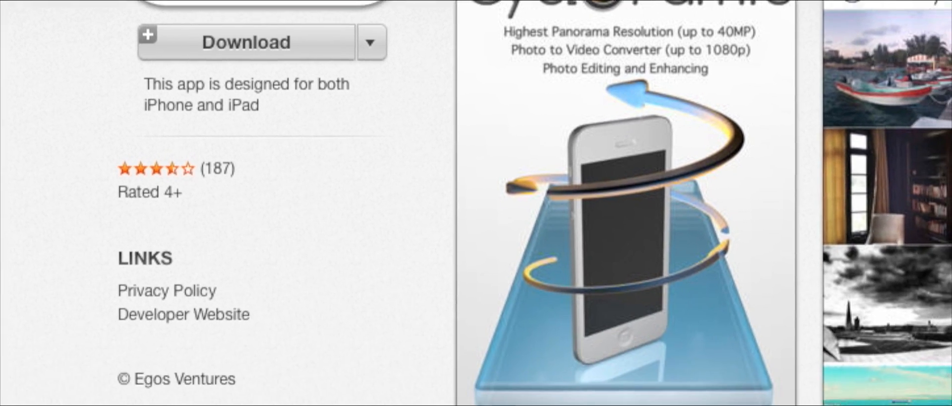
pyautogui.scroll(-3)
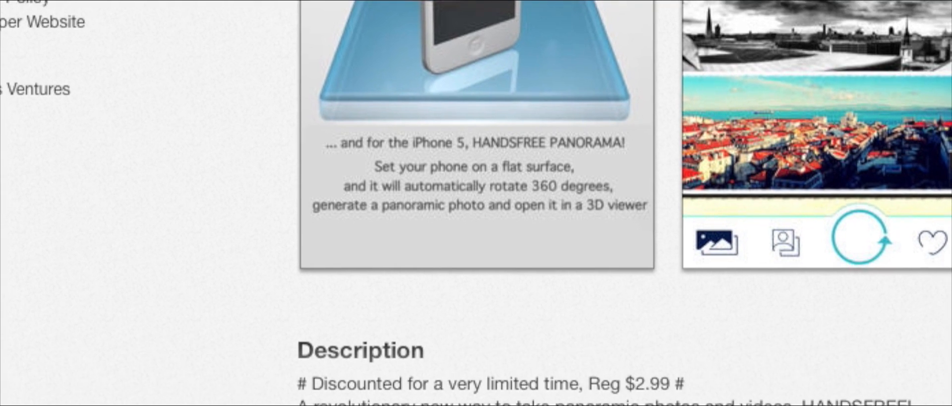
pyautogui.scroll(-3)
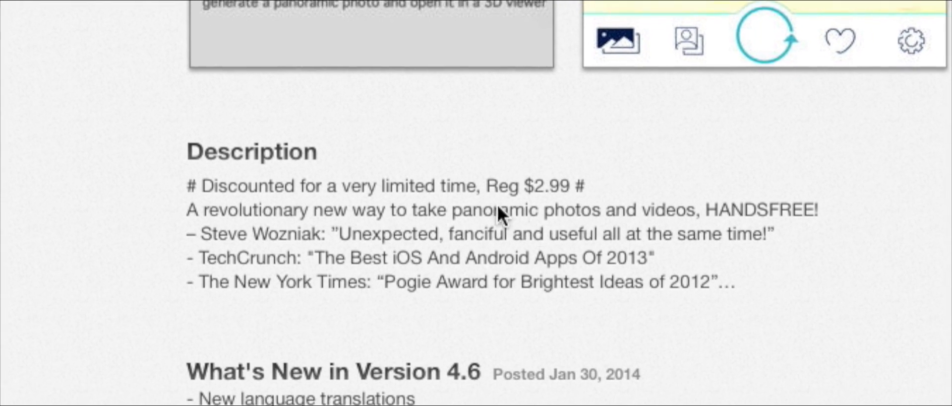